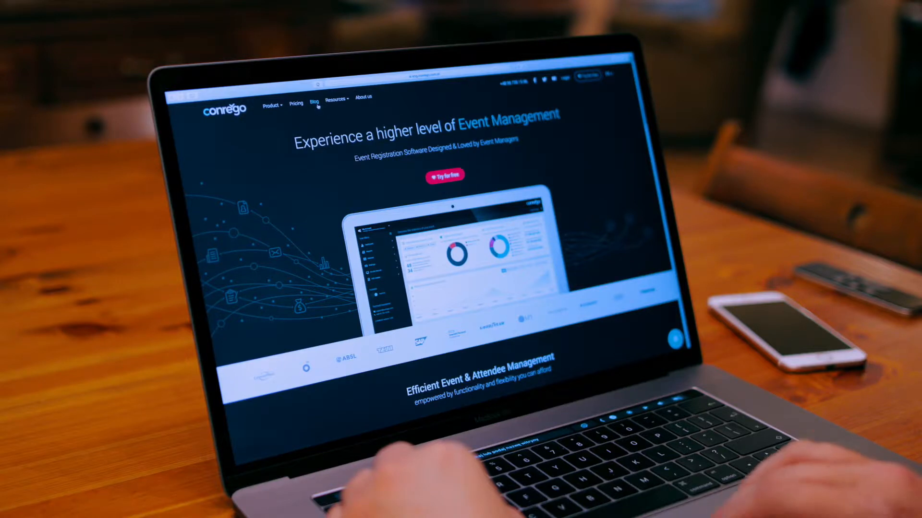
# Go to Conrego's Blog page from the homepage navigation bar
pyautogui.click(312, 102)
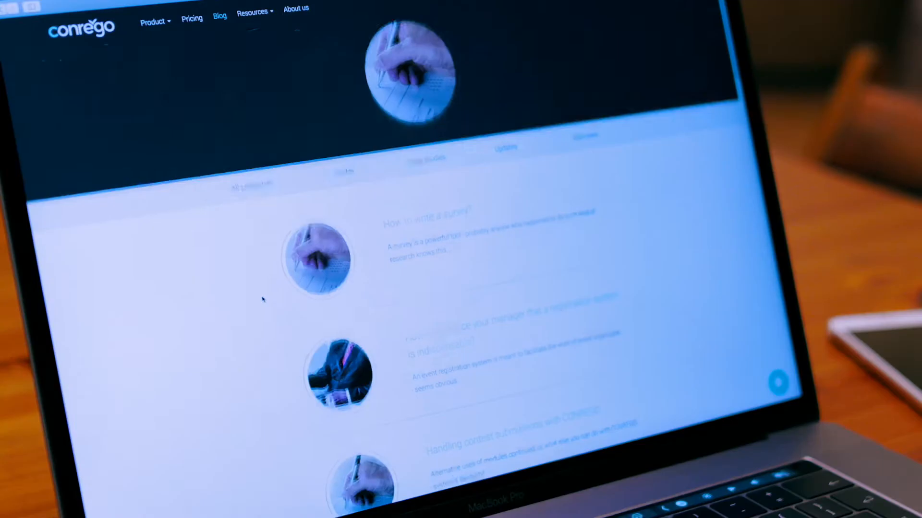
pyautogui.scroll(-3)
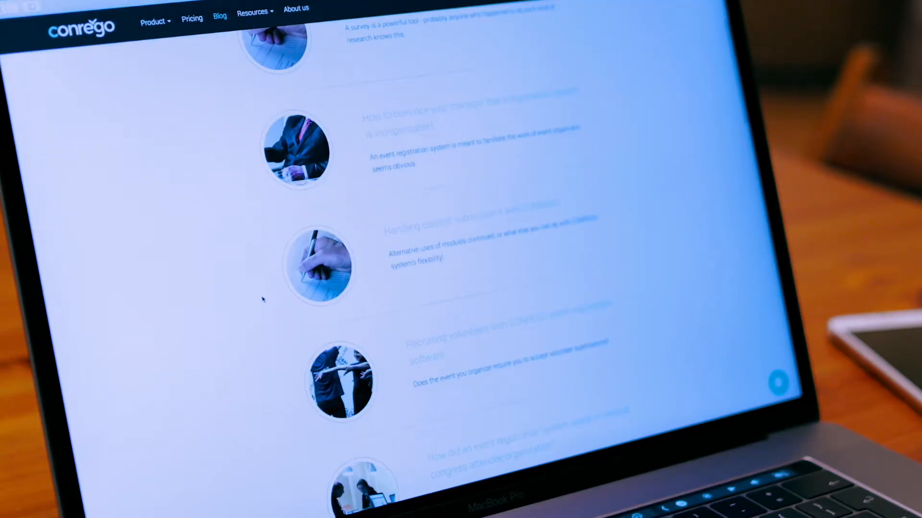
pyautogui.scroll(3)
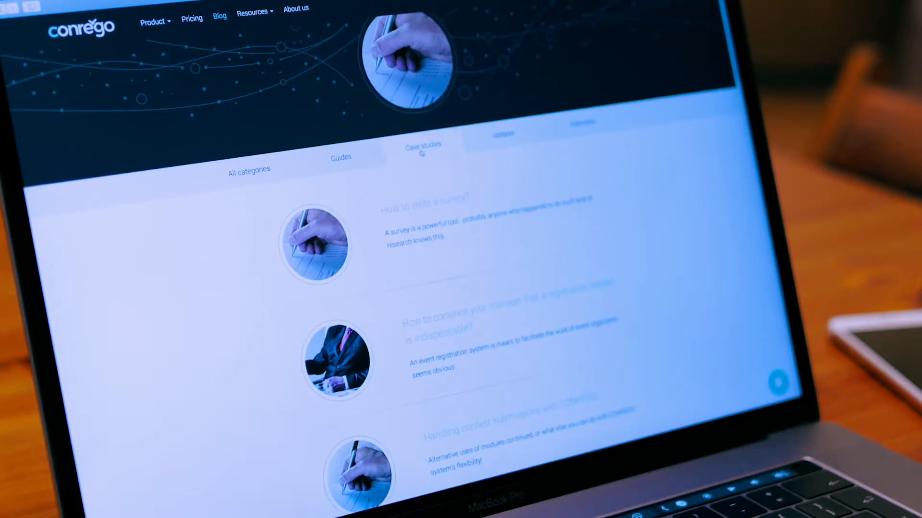